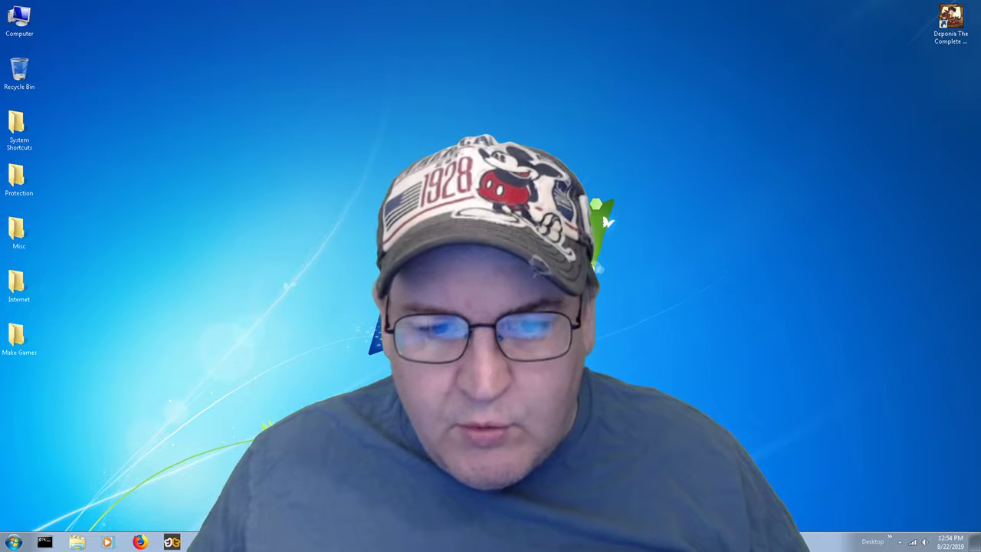
Step: Right-click the empty desktop to open the Gadgets gallery with Calendar, Slide Show and Picture Puzzle
right_click(368, 314)
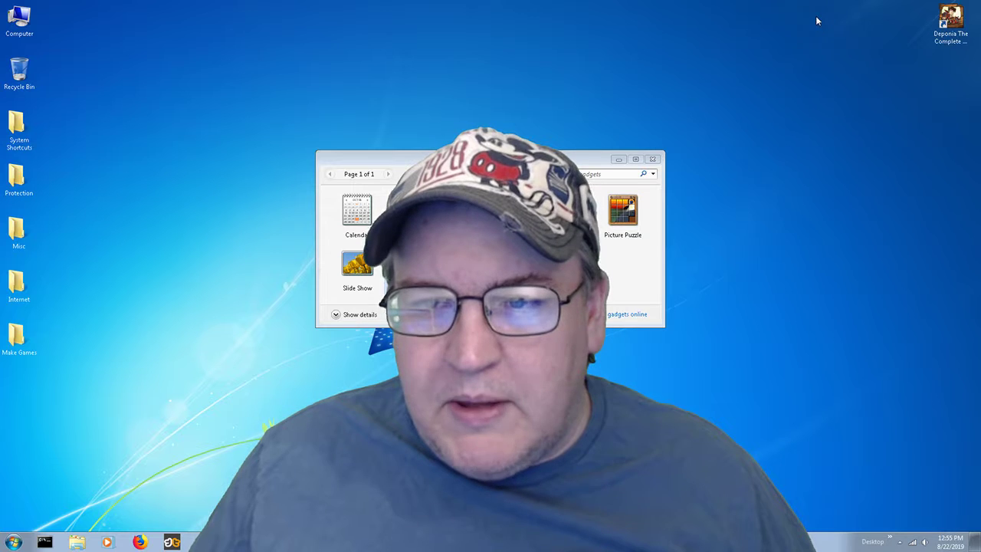
mouse_move(864, 39)
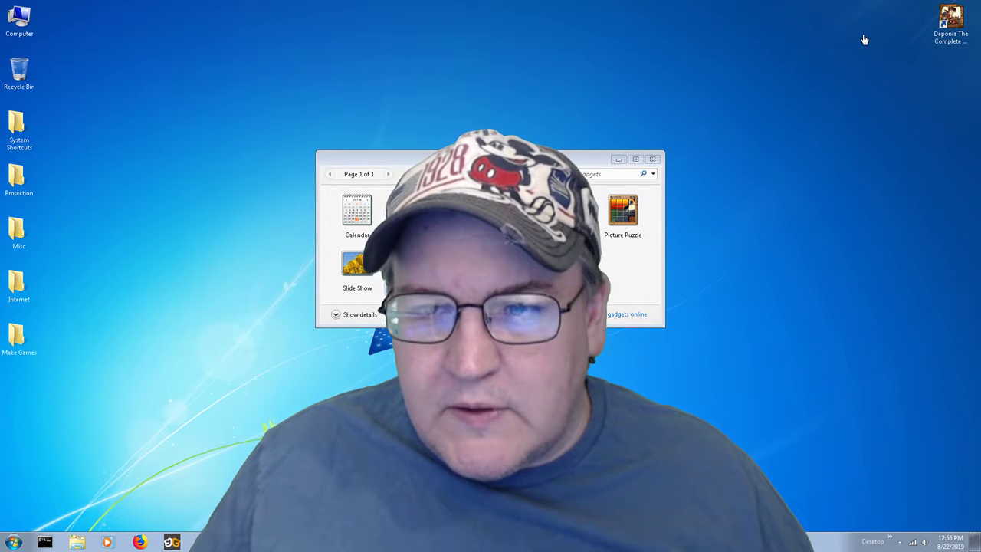
Step: Close the Gadgets gallery window without adding any gadget to the desktop
left_click(652, 158)
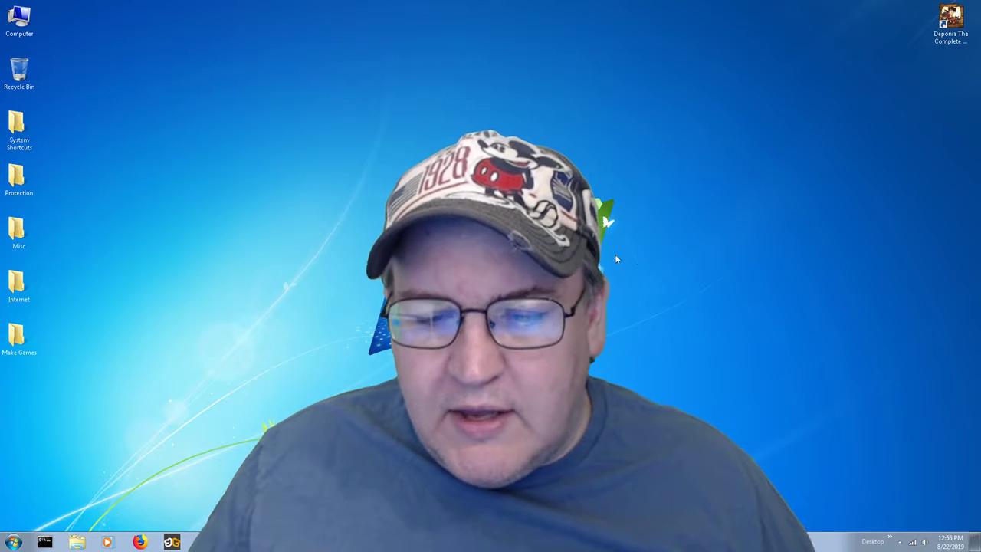